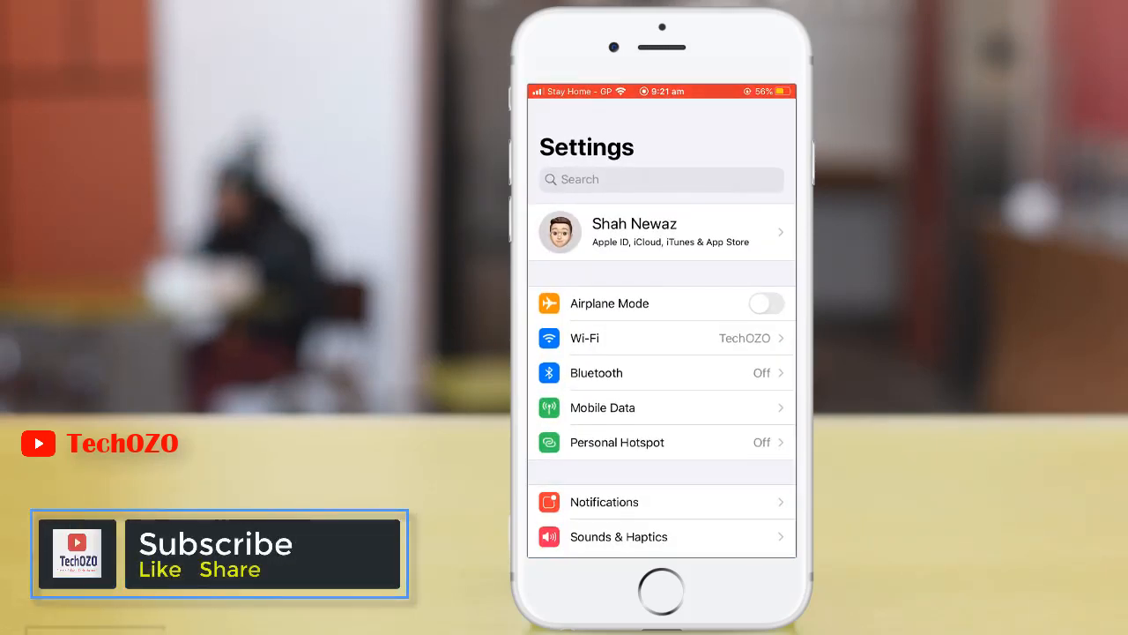
# Step: Scroll down the Settings list to reach the Music entry
pyautogui.scroll(-3)
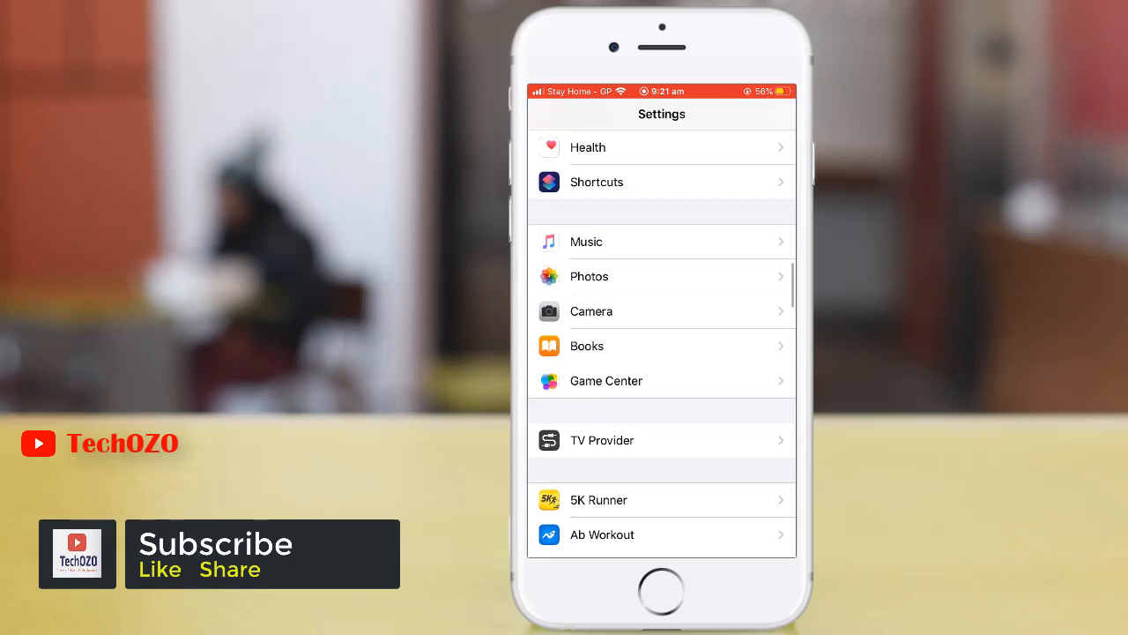
pyautogui.scroll(-3)
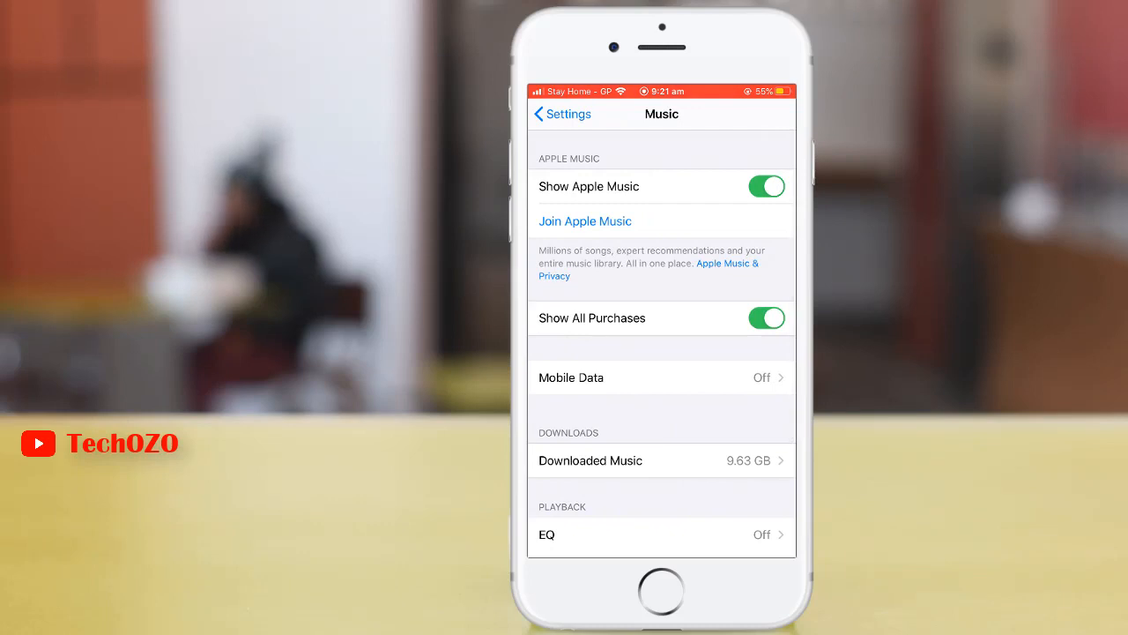
# Step: Under Playback in Music settings, show the EQ preset list (Off currently checked)
pyautogui.scroll(-3)
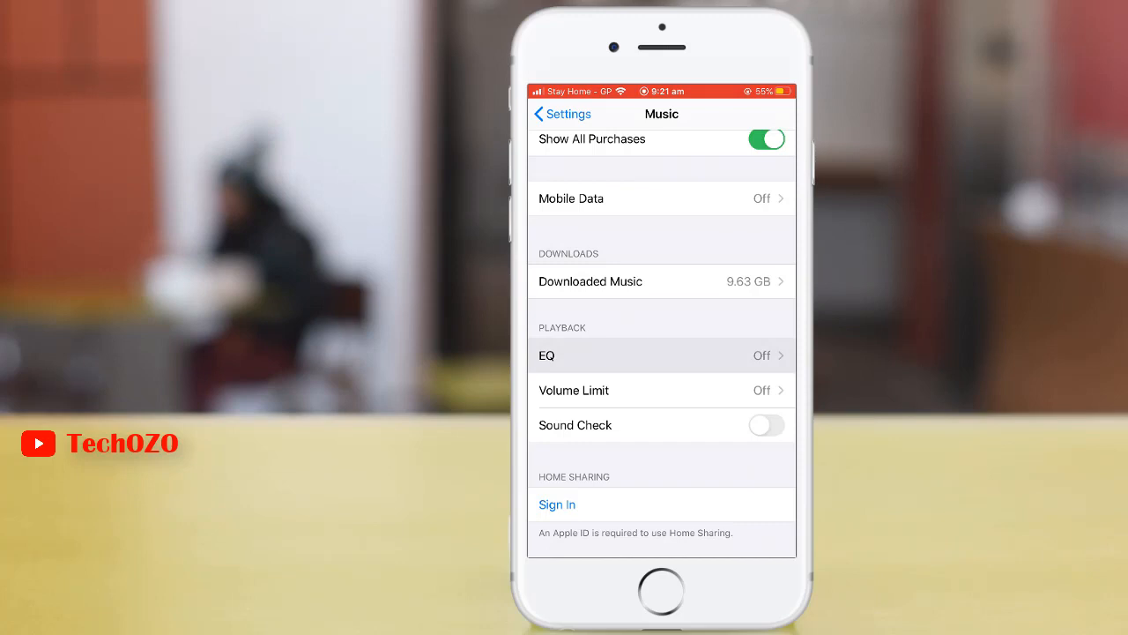
pyautogui.click(661, 356)
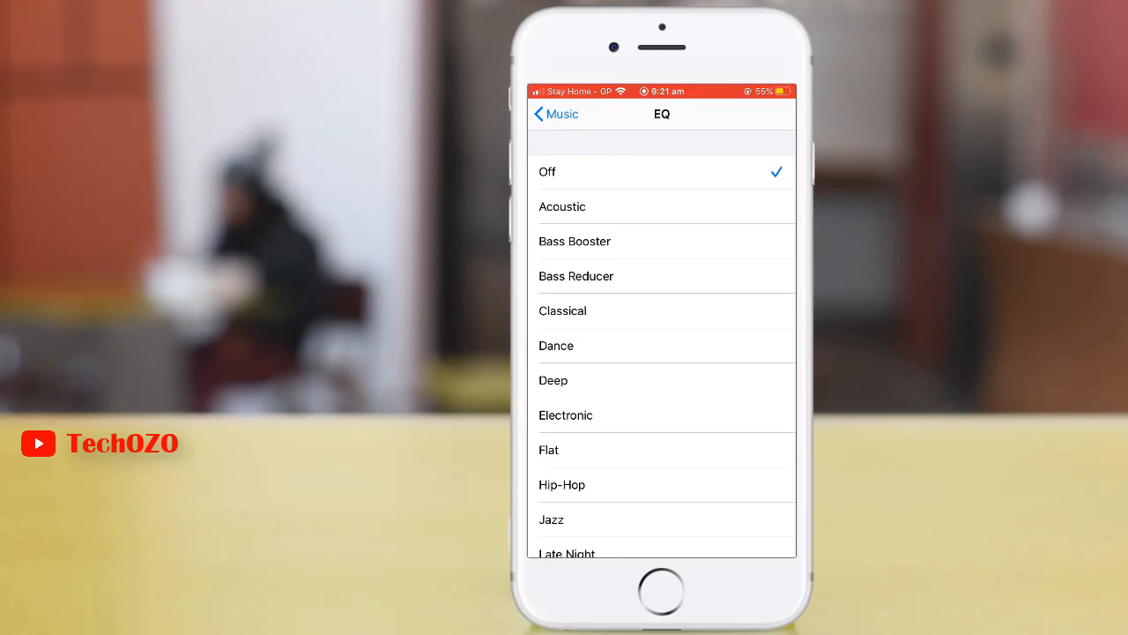
# Step: Choose Rock as the Music equalizer preset
pyautogui.scroll(-3)
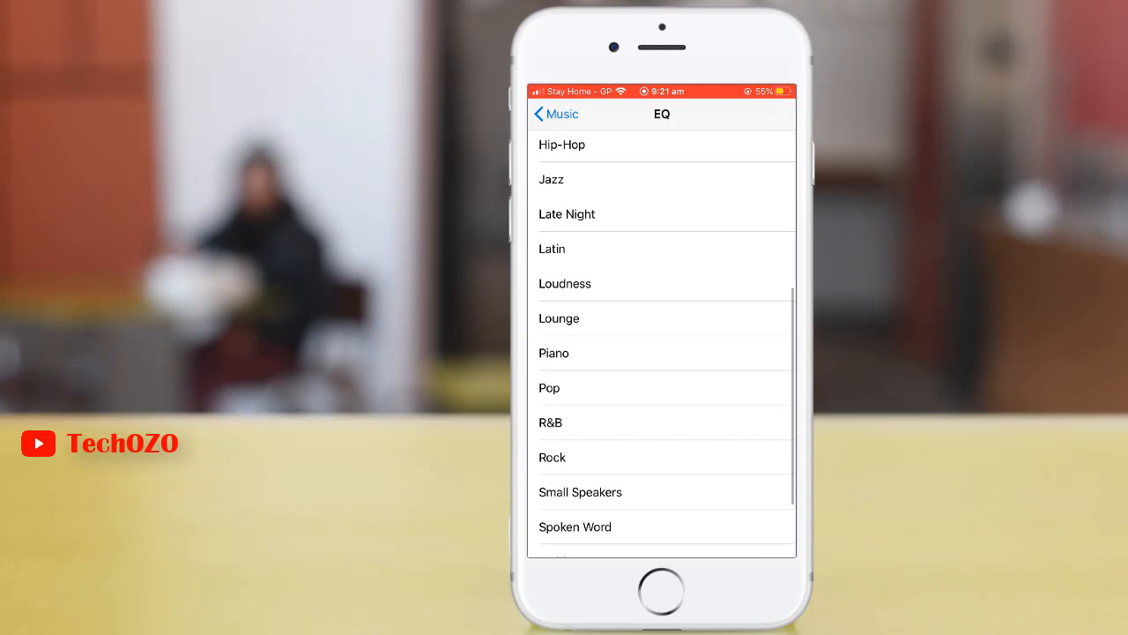
pyautogui.scroll(-3)
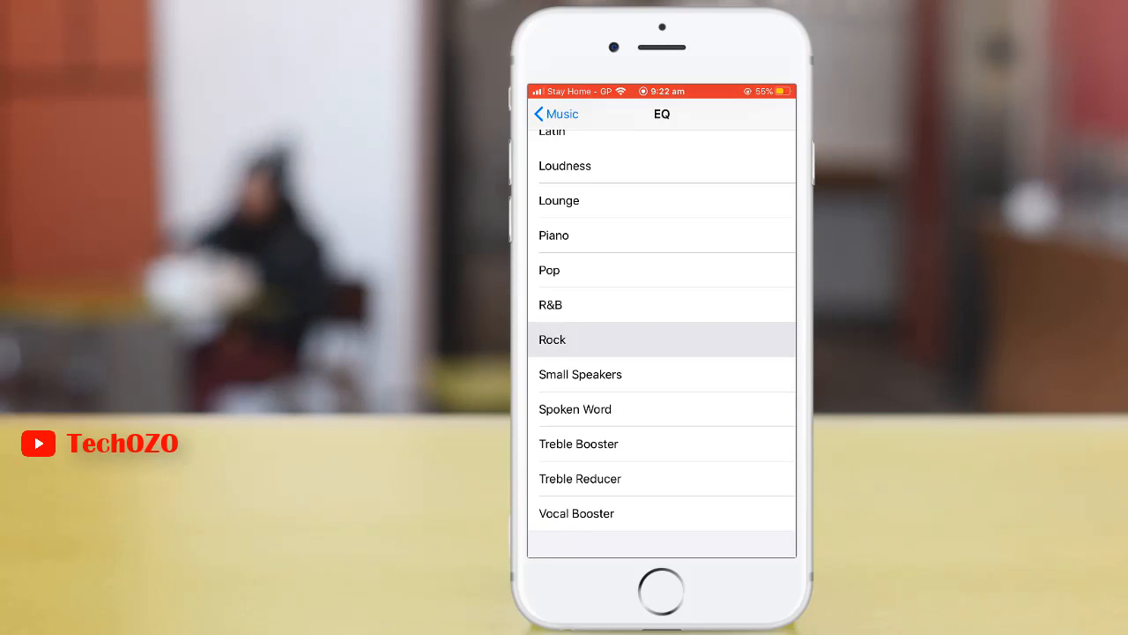
pyautogui.click(552, 338)
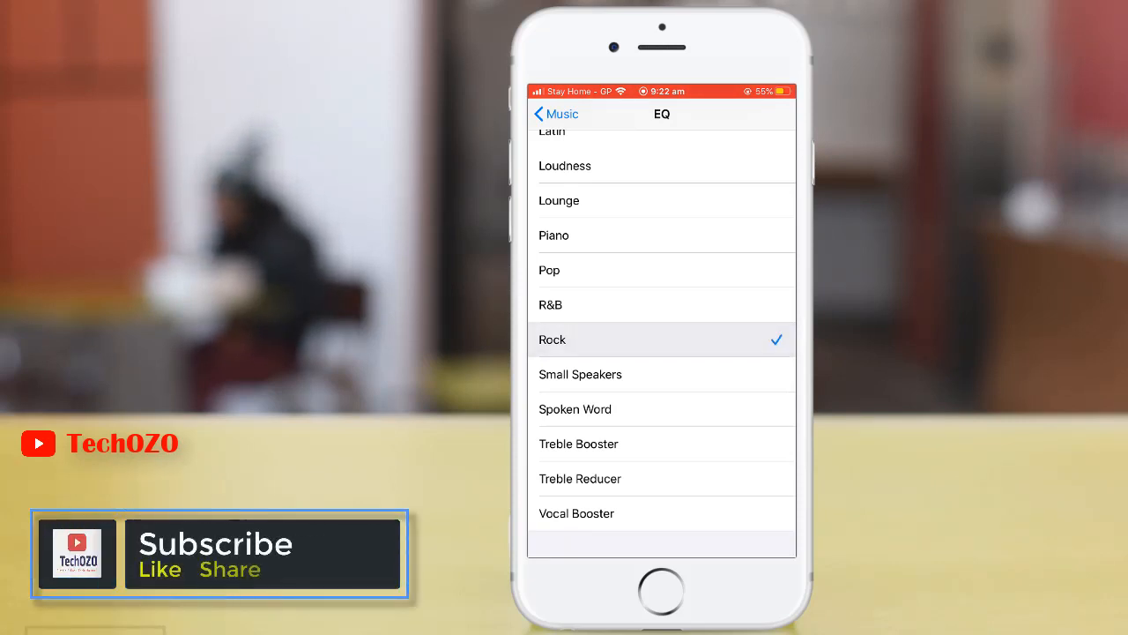
# Step: Go back through Music to the main Settings list with Rock applied
pyautogui.click(555, 113)
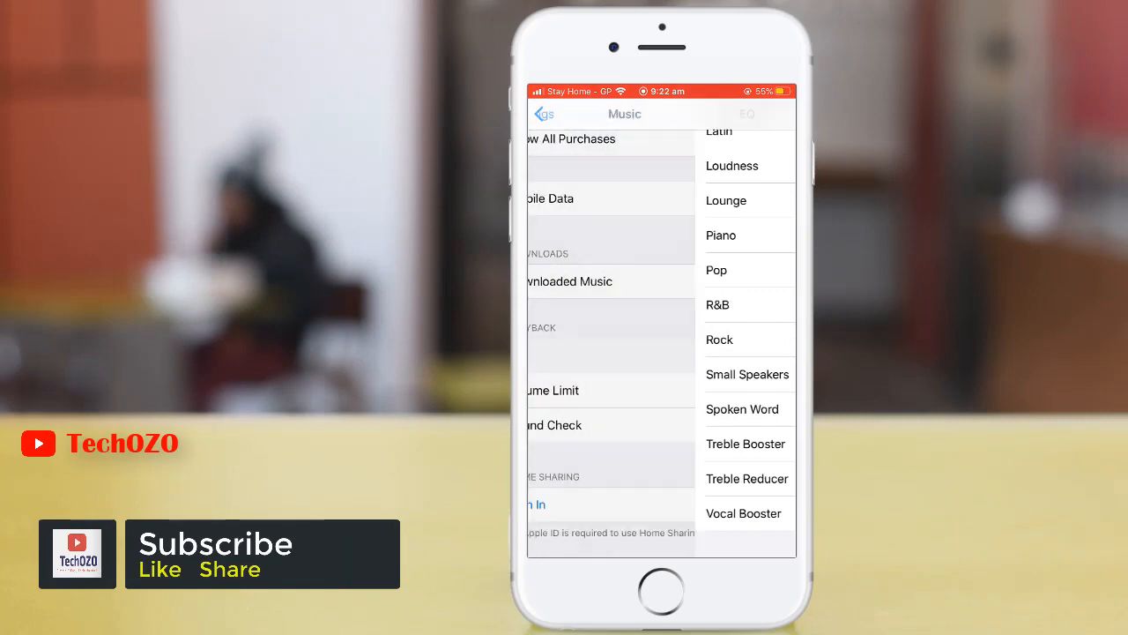
pyautogui.click(543, 112)
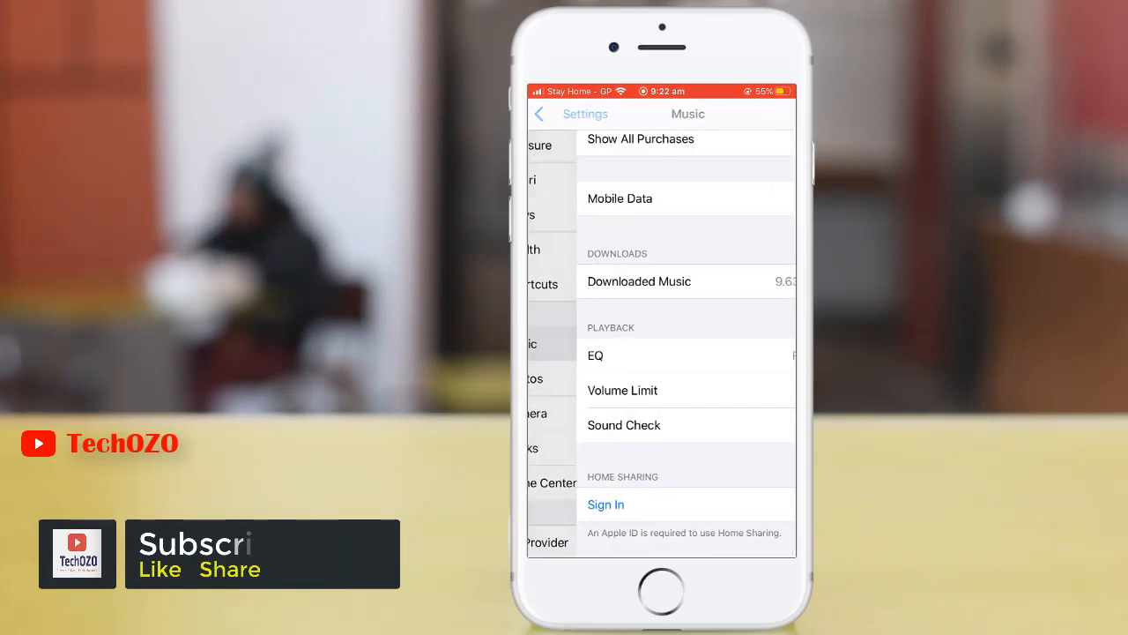
pyautogui.click(550, 113)
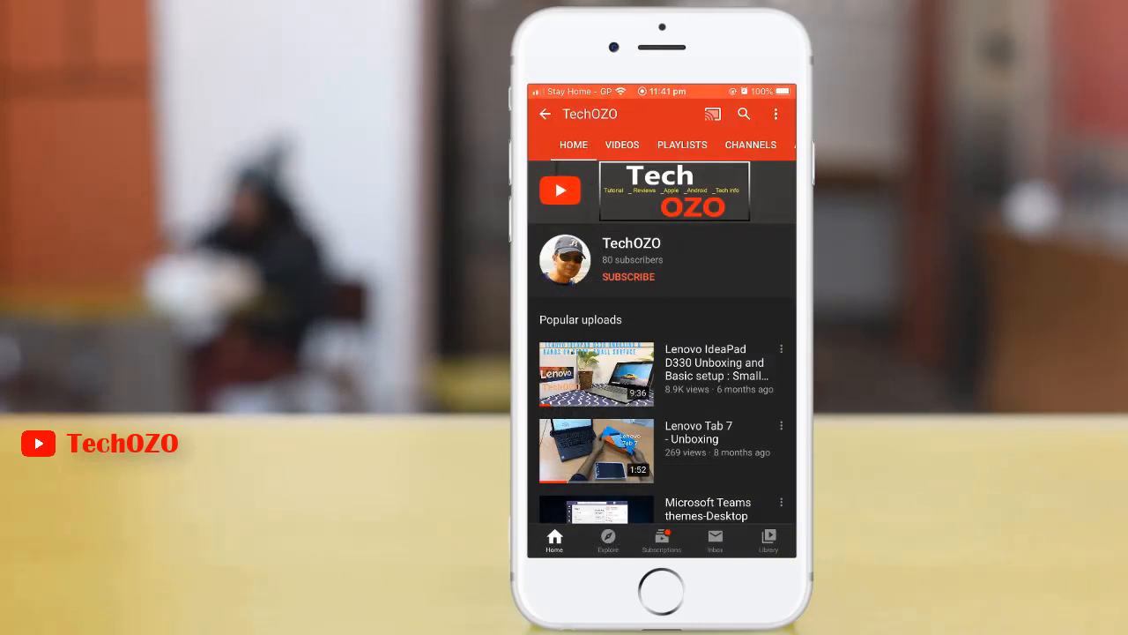
# Step: Subscribe to the TechOZO channel and dismiss the Turn on notifications prompt
pyautogui.click(628, 275)
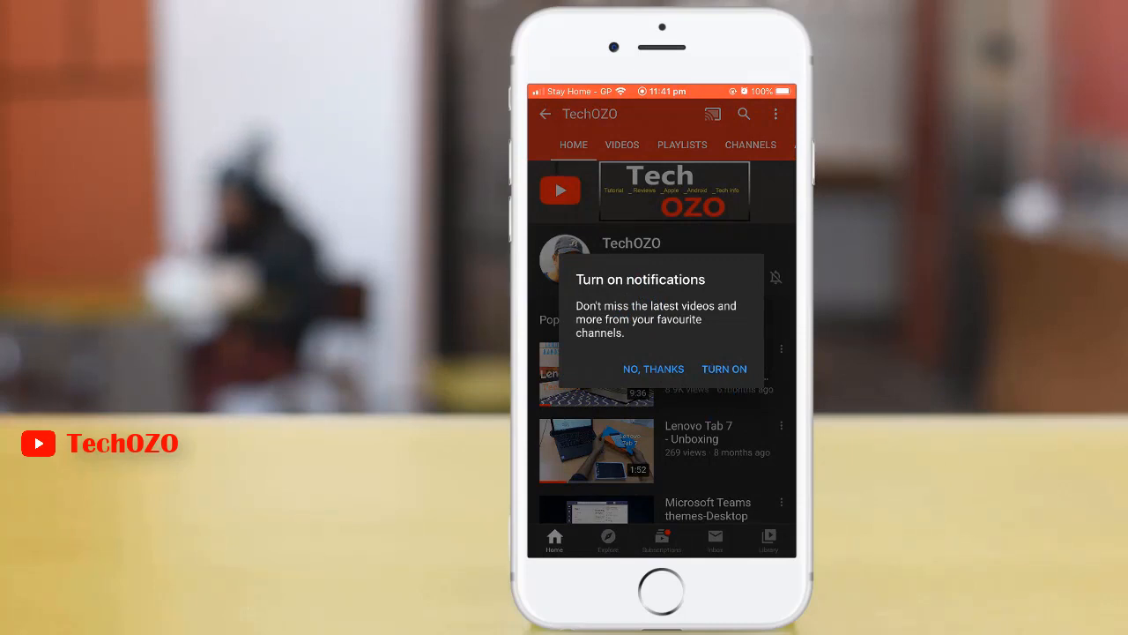
pyautogui.click(652, 369)
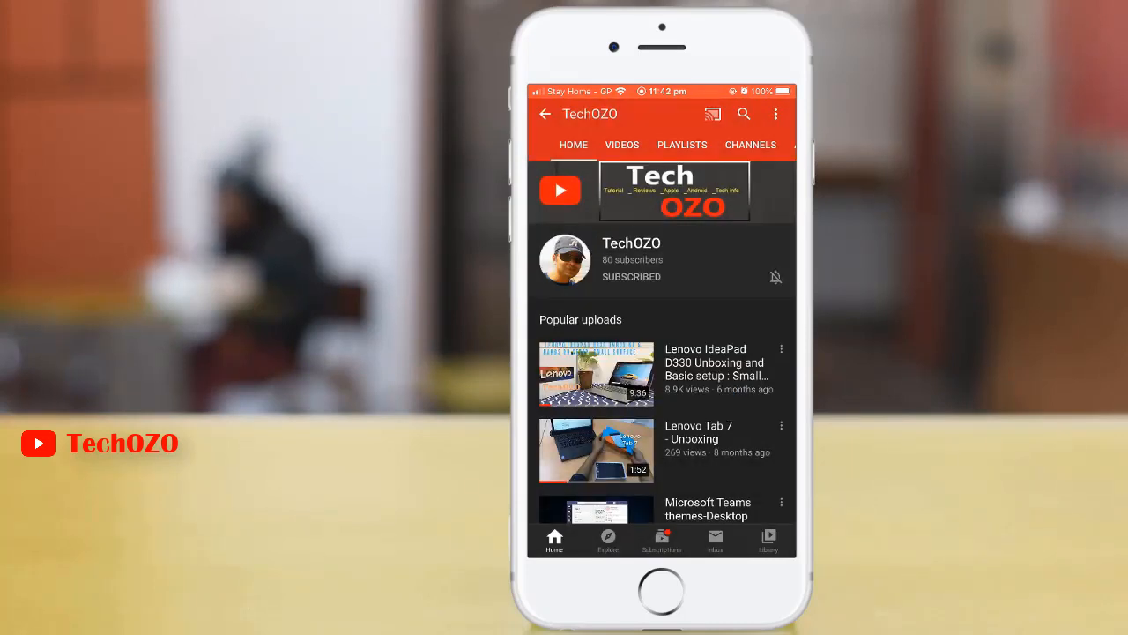